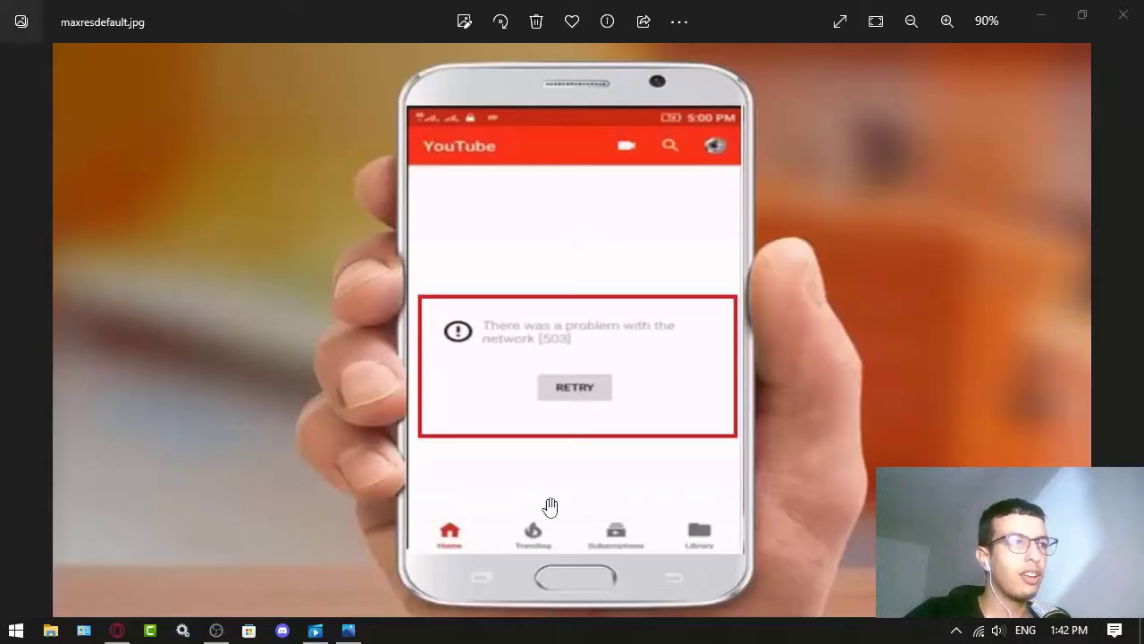
Close the maxresdefault.jpg screenshot so the XRecorder phone recording opens instead
left_click(1124, 22)
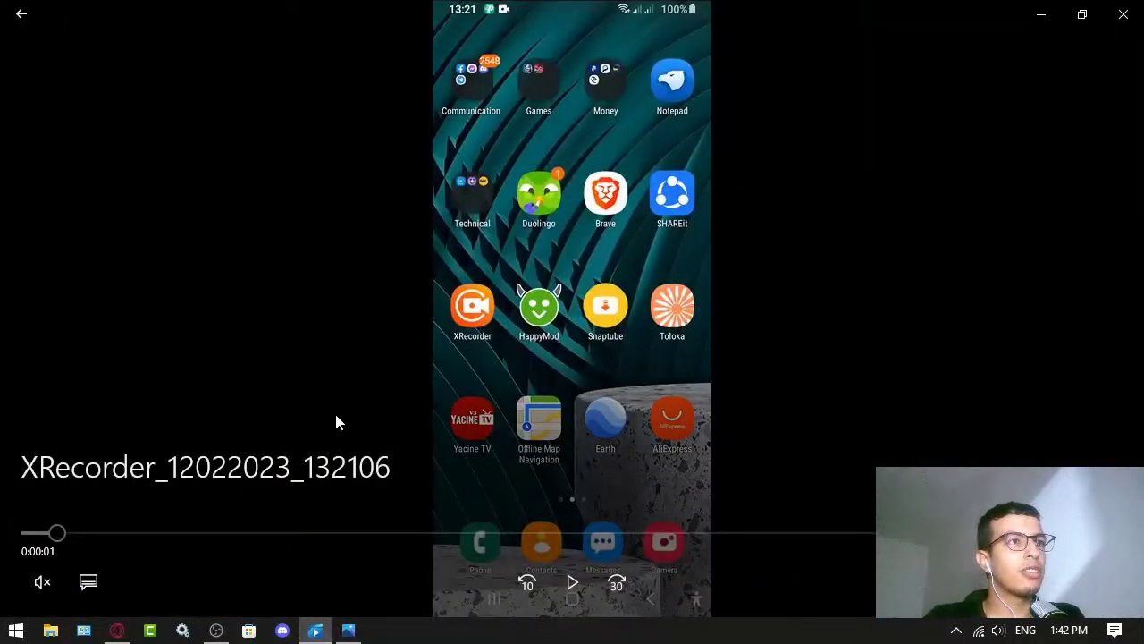
mouse_move(338, 369)
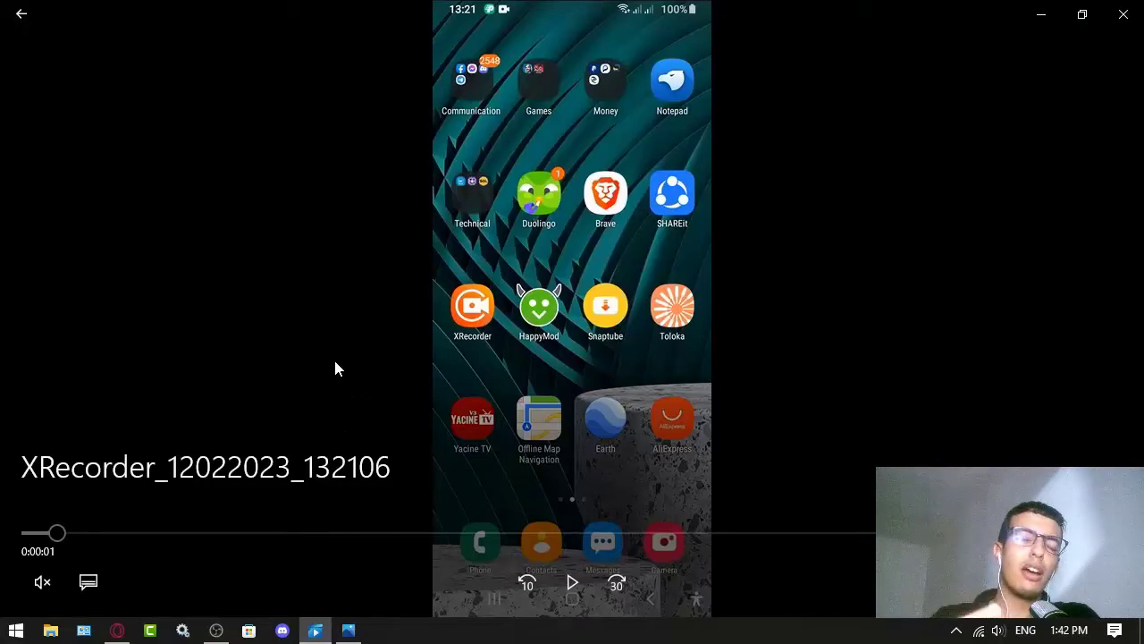
mouse_move(362, 375)
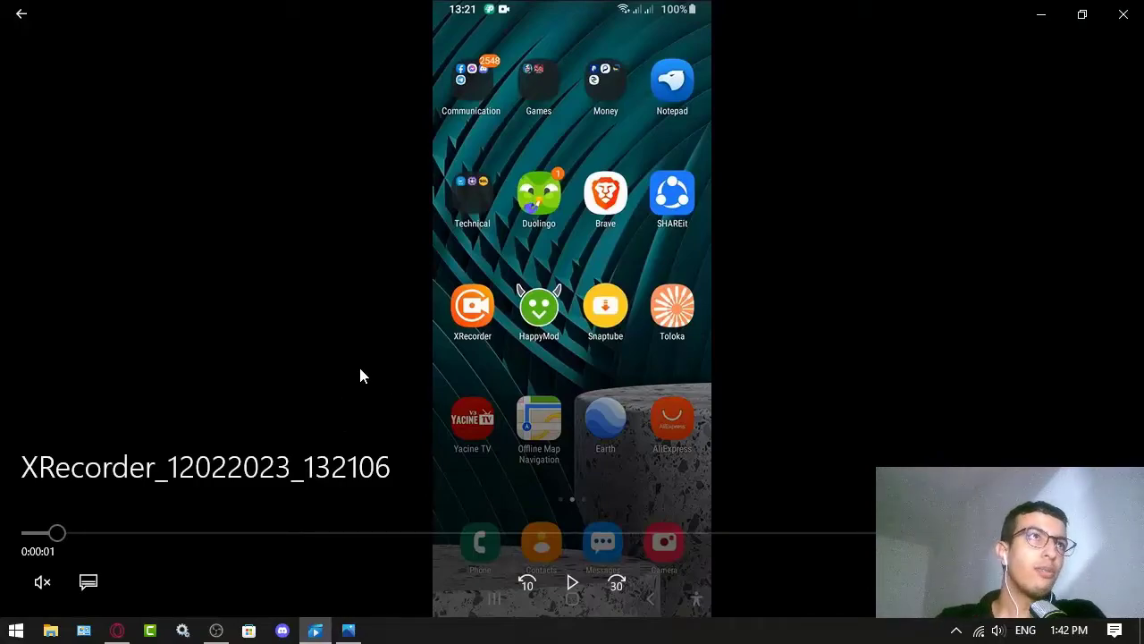
mouse_move(571, 582)
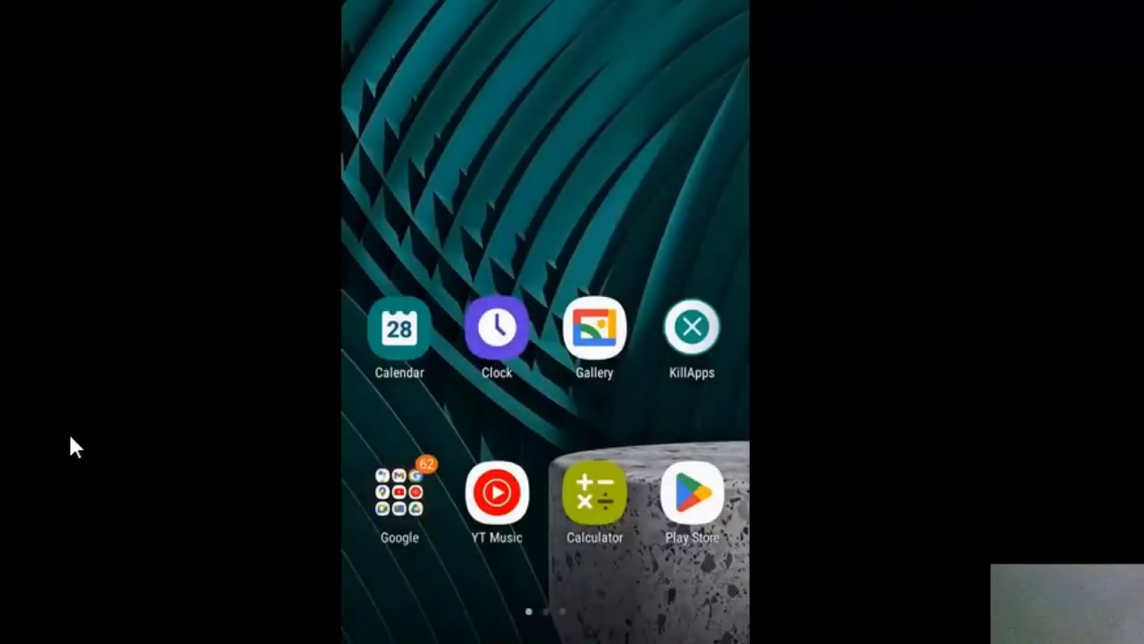
Play the XRecorder video until the phone's Google apps folder appears
left_click(399, 495)
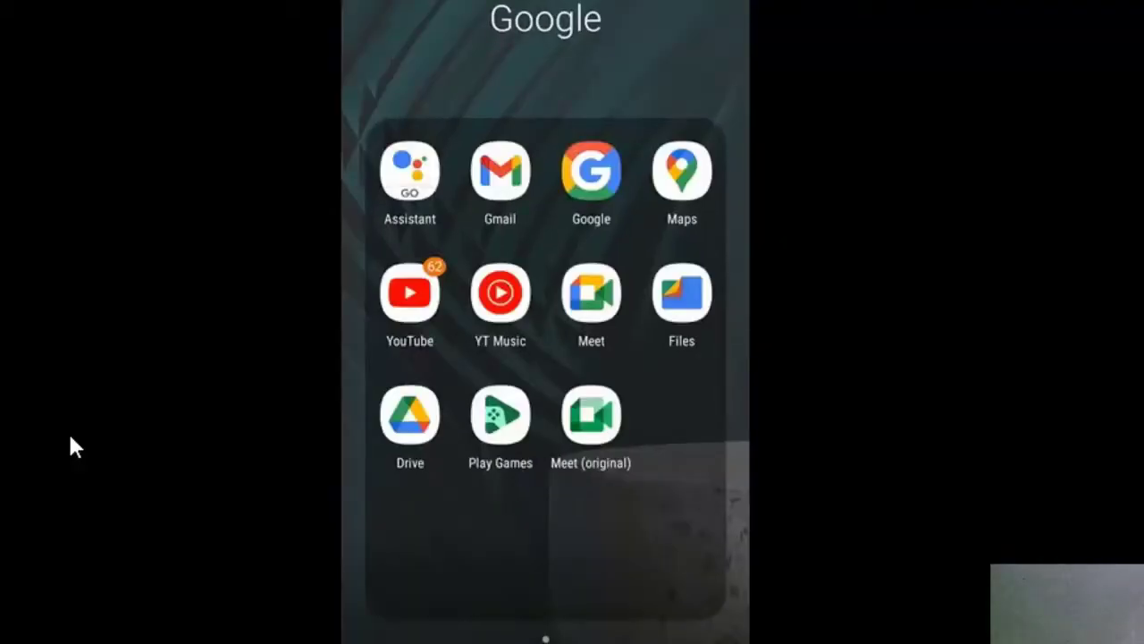
Advance the recording through YouTube's long-press menu and pause on App info at 17 seconds
left_click(410, 293)
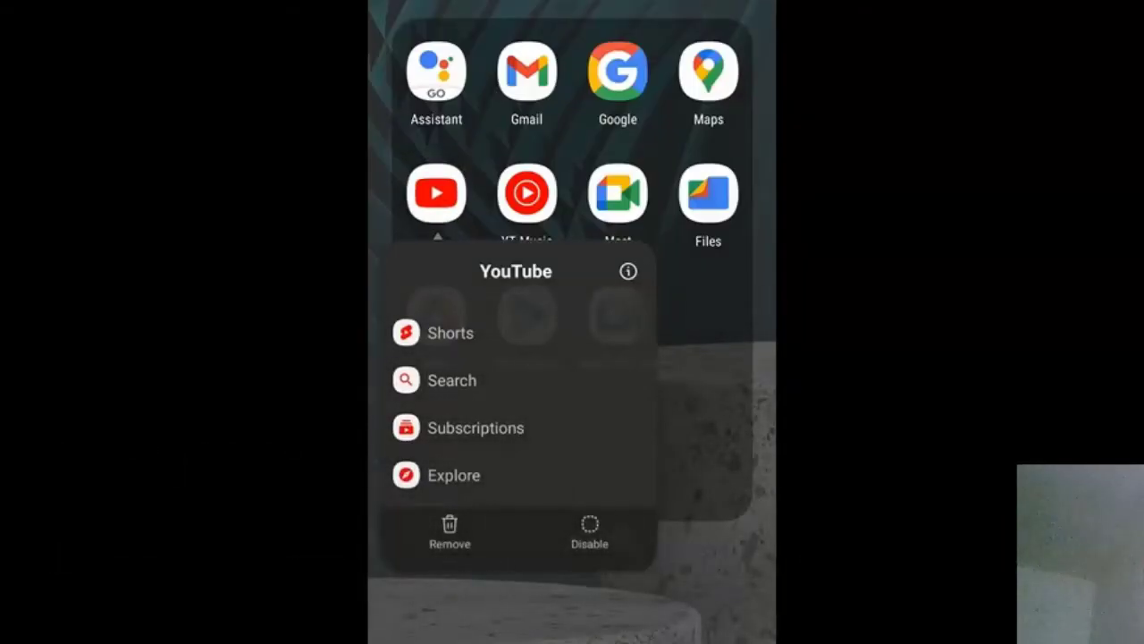
left_click(627, 271)
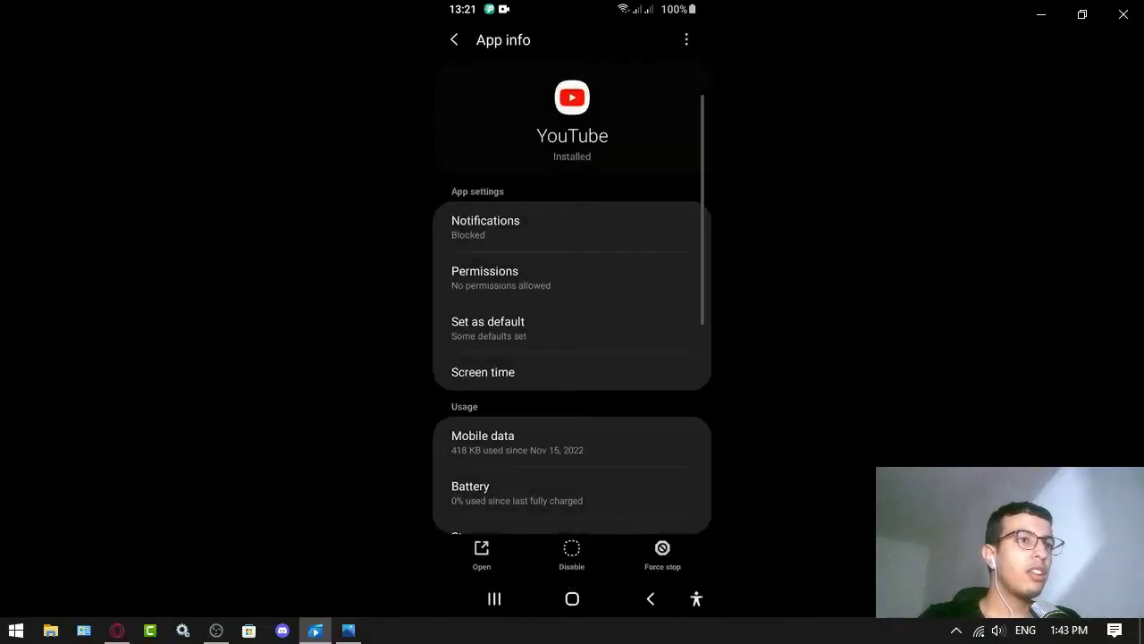
left_click(662, 554)
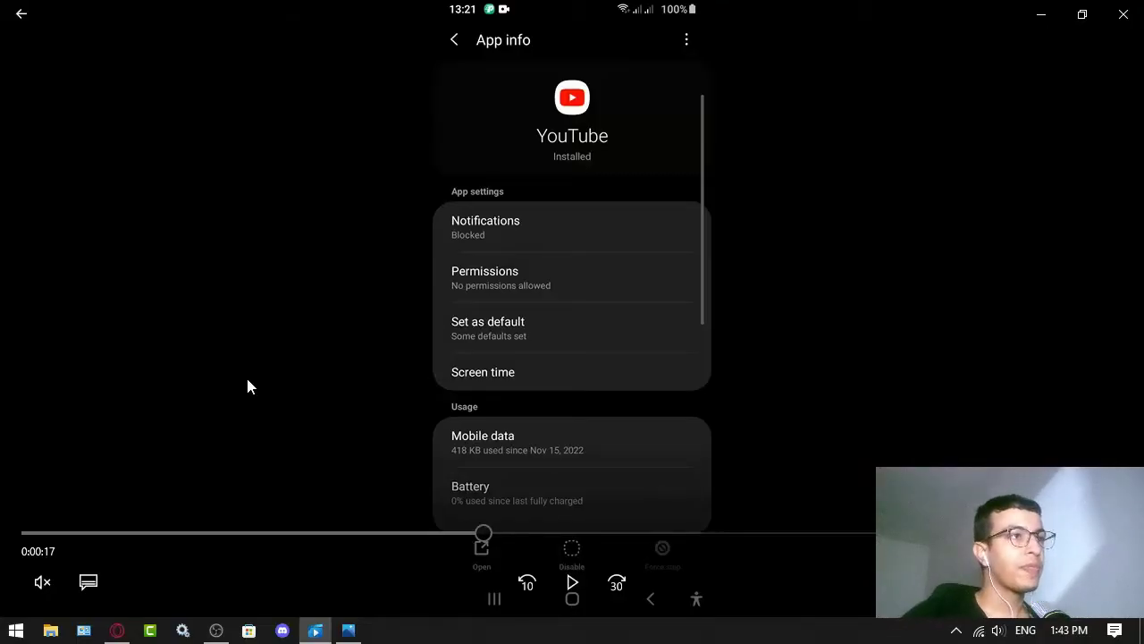
Resume through the scrolled settings and pause at 0:00:29 on YouTube's Shorts section
scroll("down", 3)
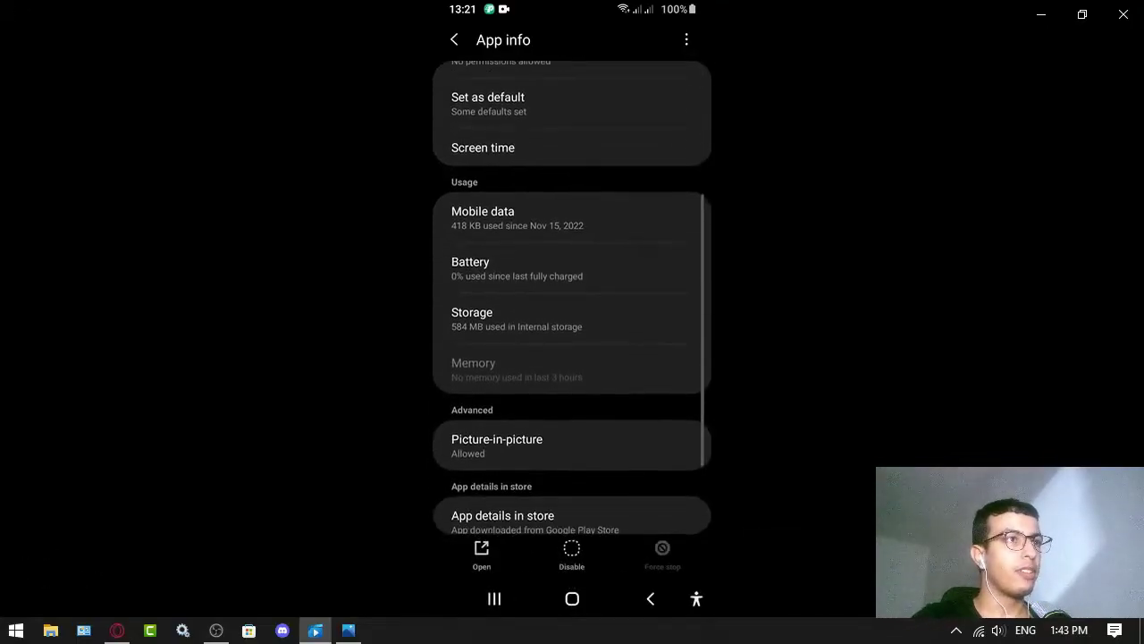
scroll("down", 3)
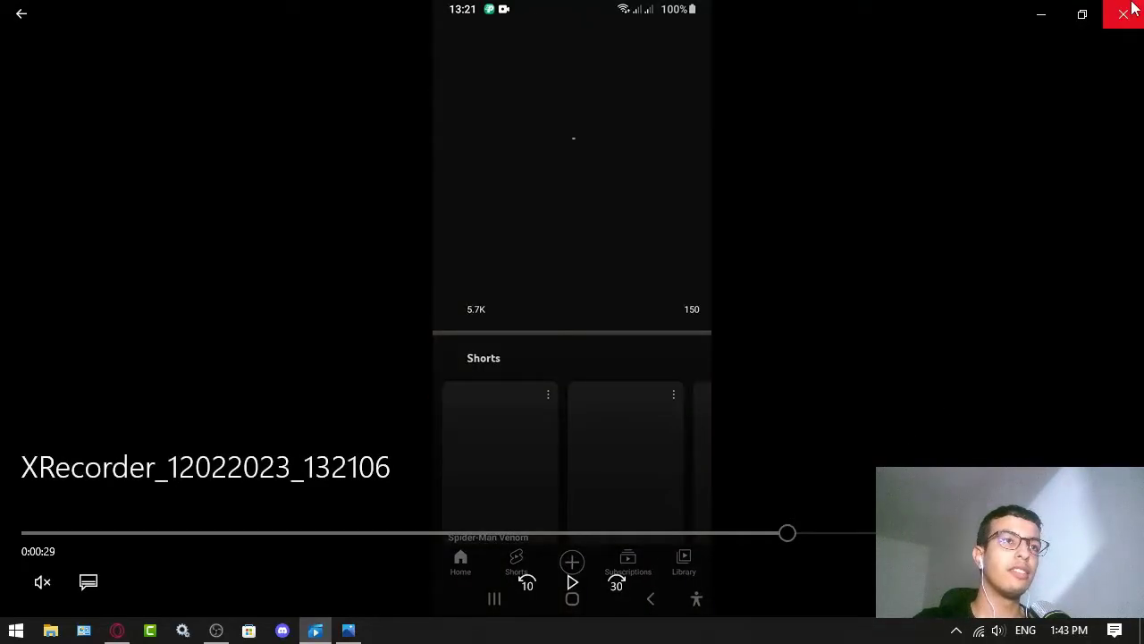
Close Movies & TV to return to the Windows desktop
left_click(1125, 14)
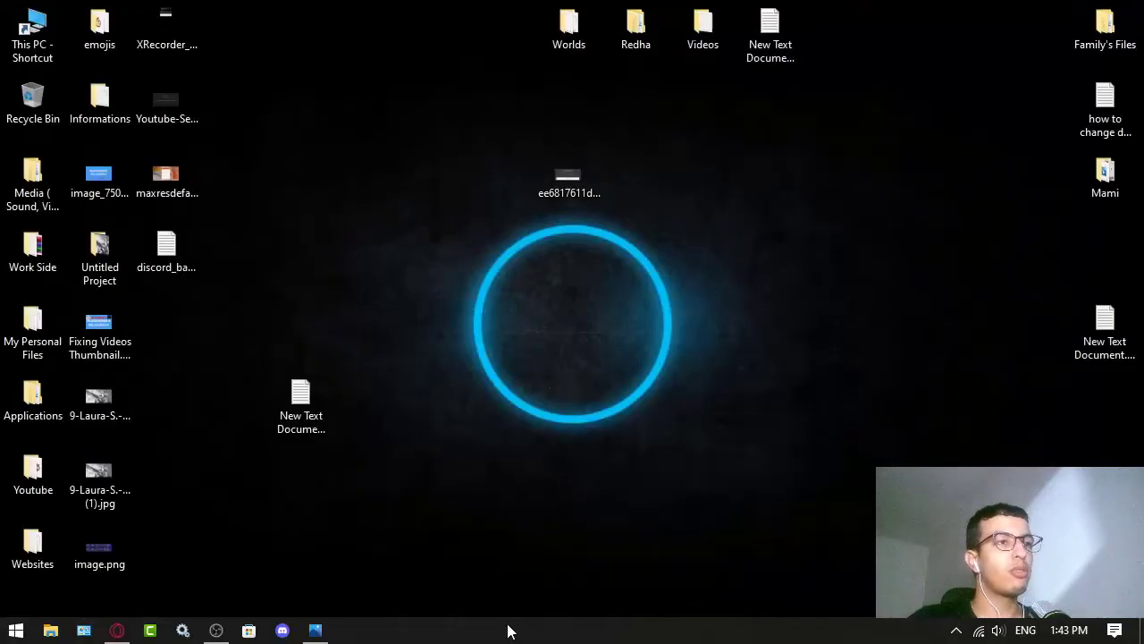